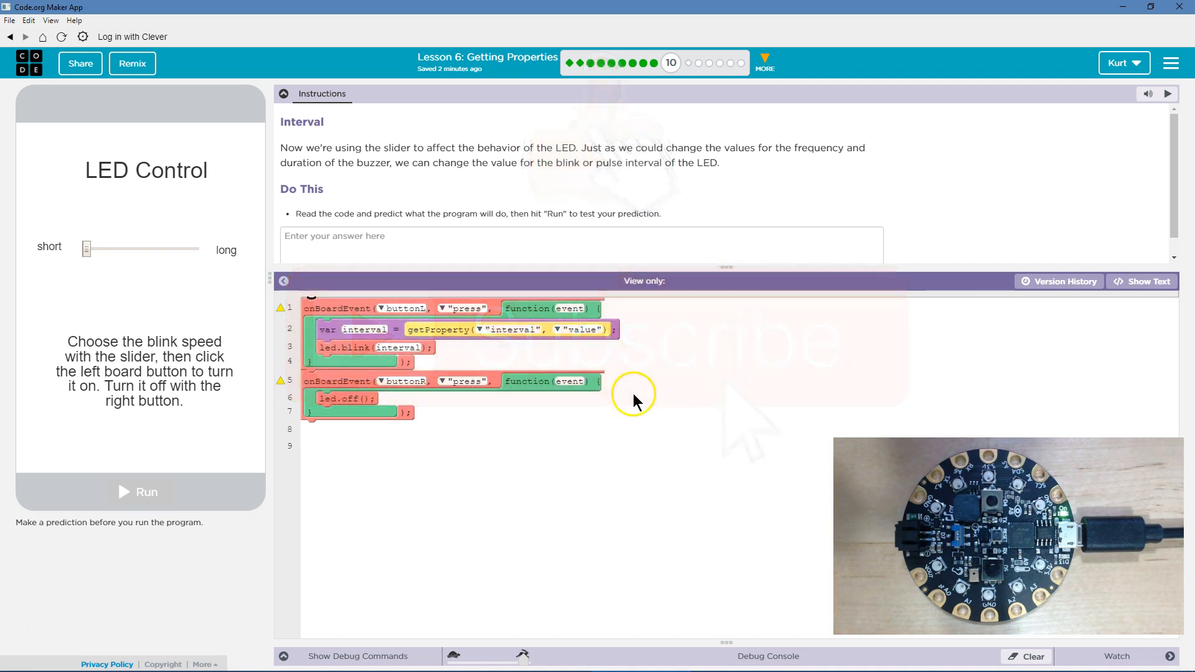
mouse_move(490, 215)
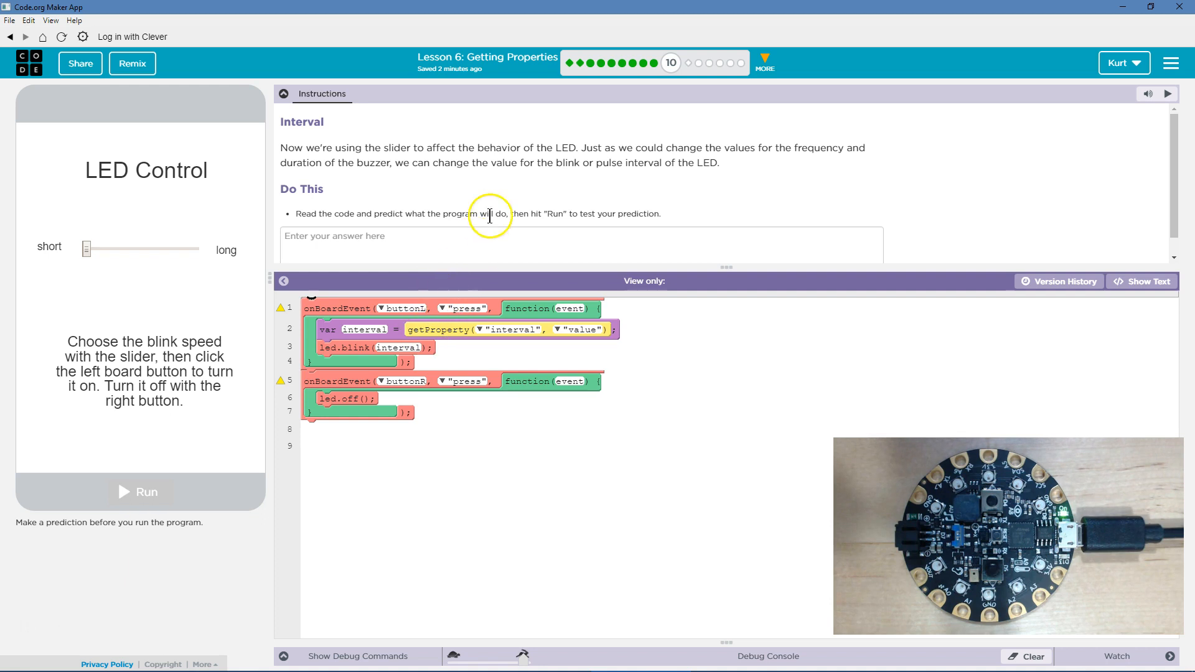
mouse_move(418, 402)
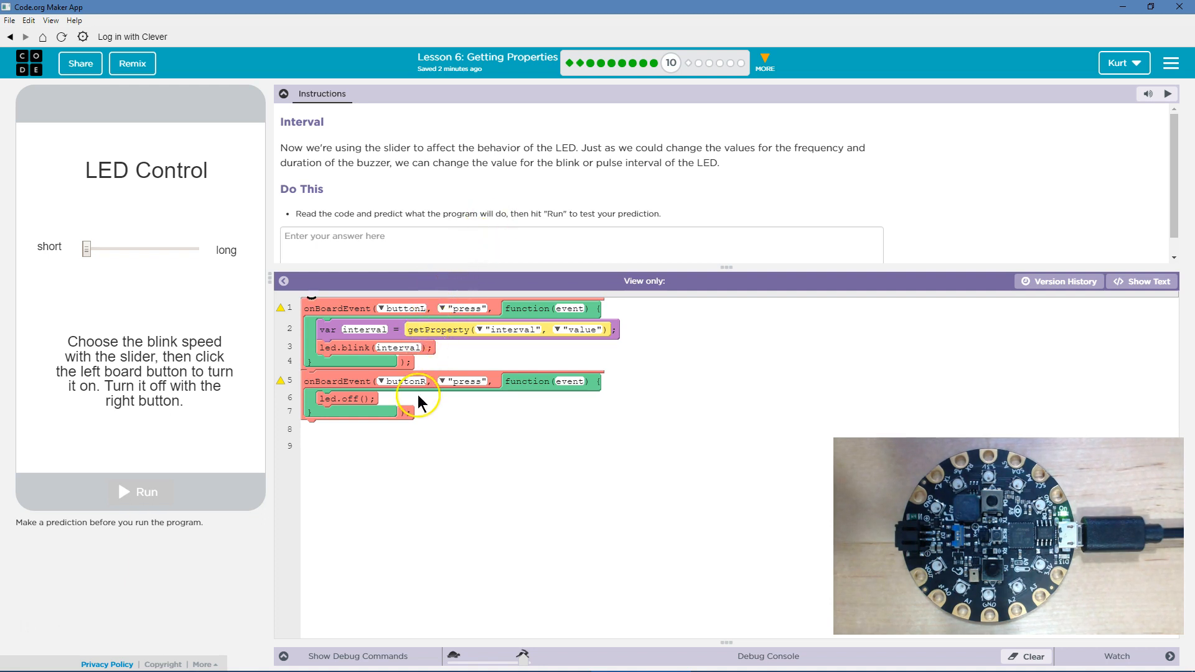
- Write a prediction: pressing the left button sets 'interval' to the slider value, setting the LED blink rate
left_click(499, 237)
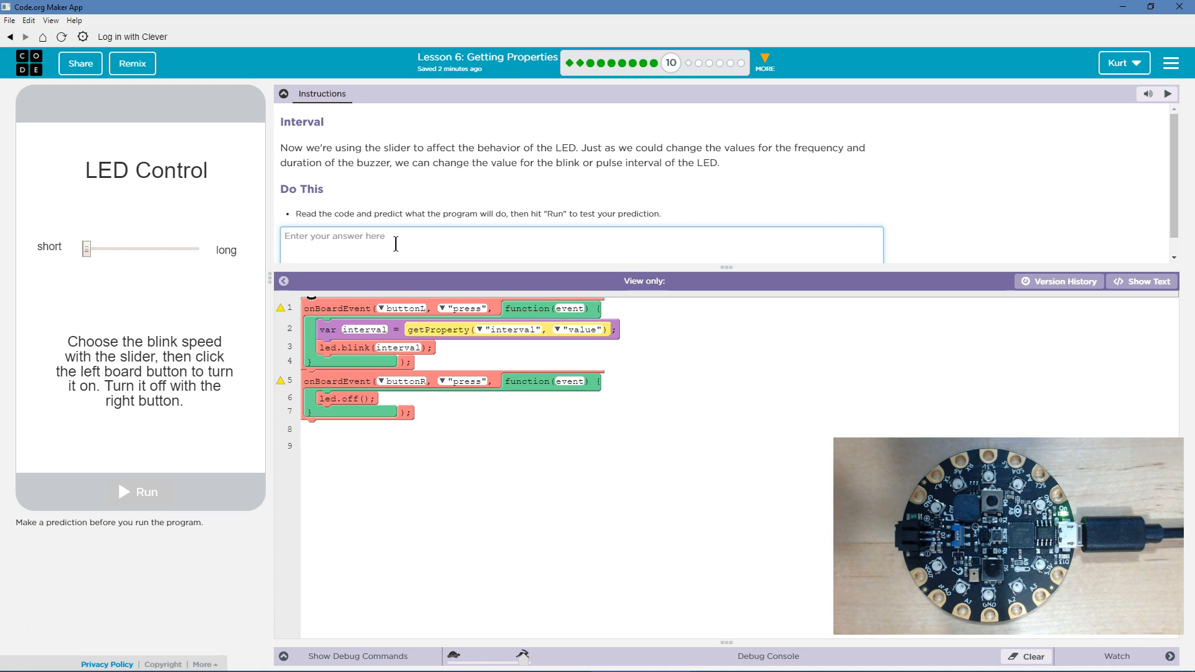
mouse_move(458, 255)
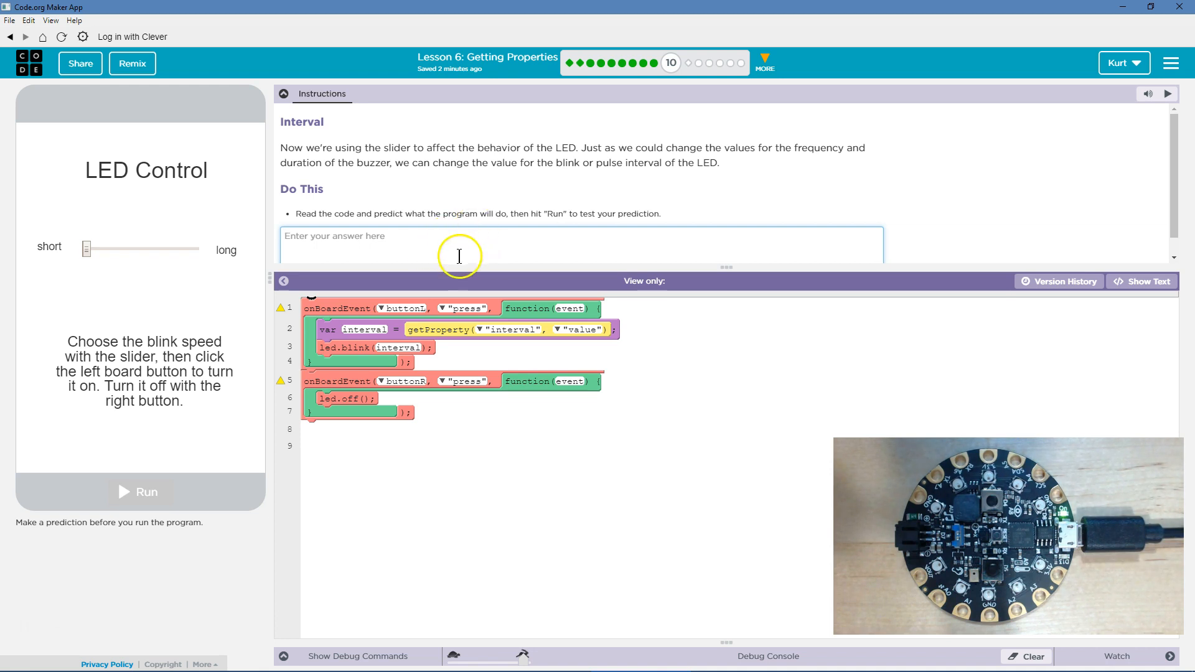
mouse_move(377, 296)
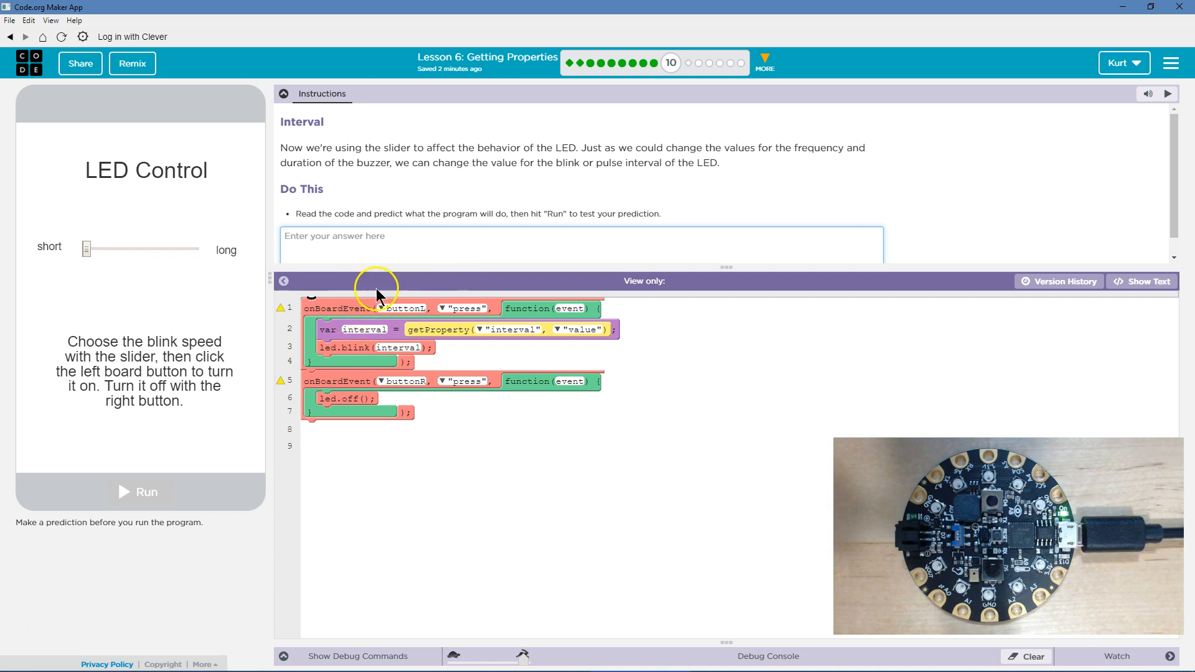
mouse_move(419, 316)
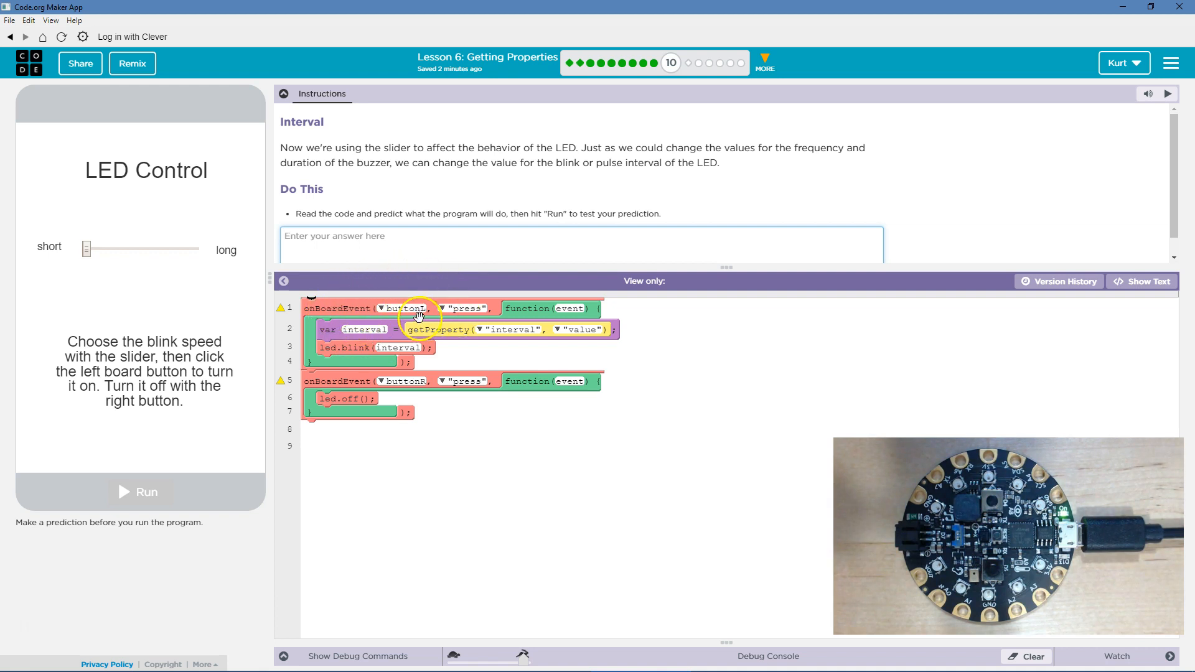
mouse_move(410, 296)
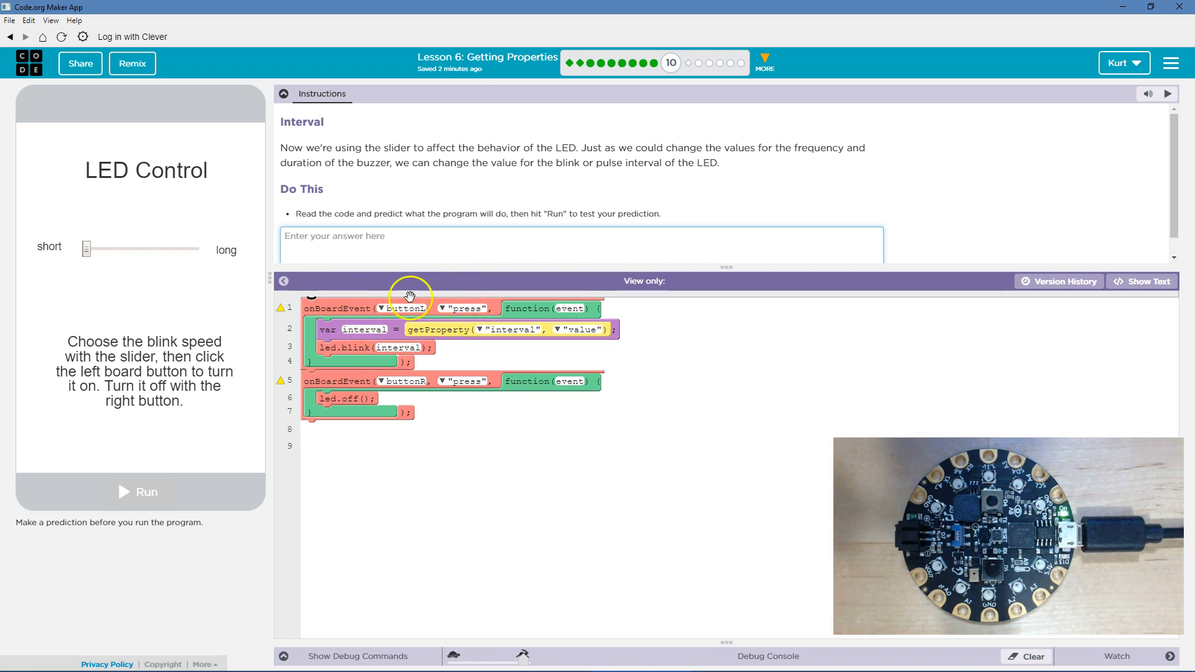
mouse_move(350, 330)
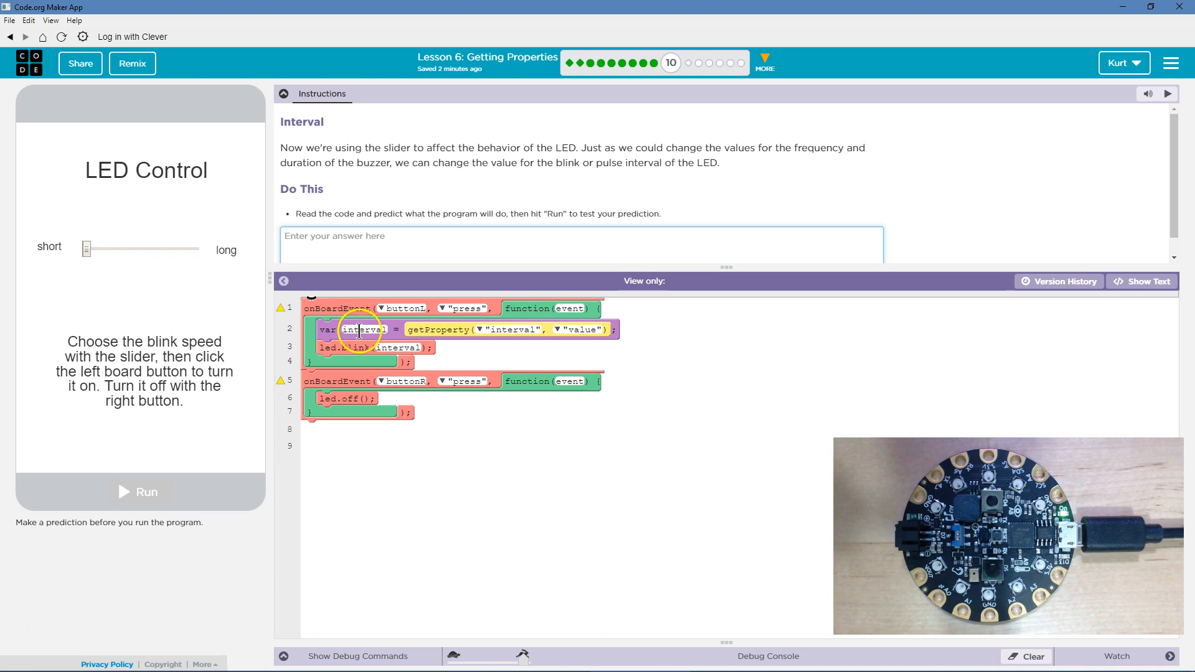
mouse_move(510, 350)
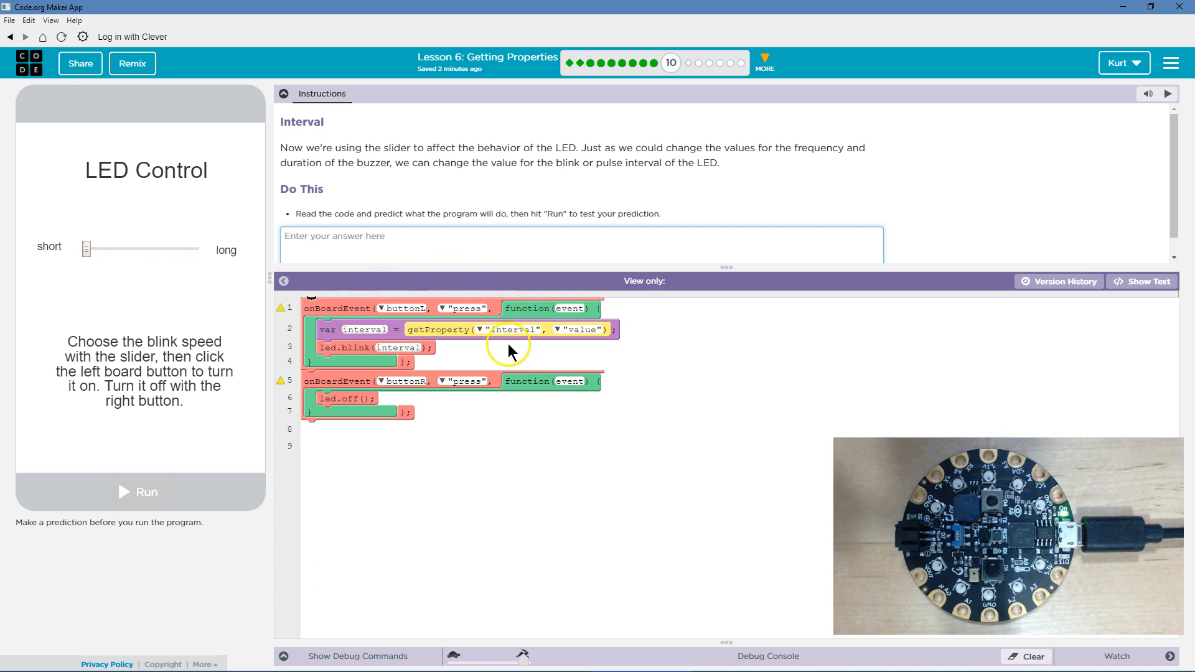
mouse_move(567, 335)
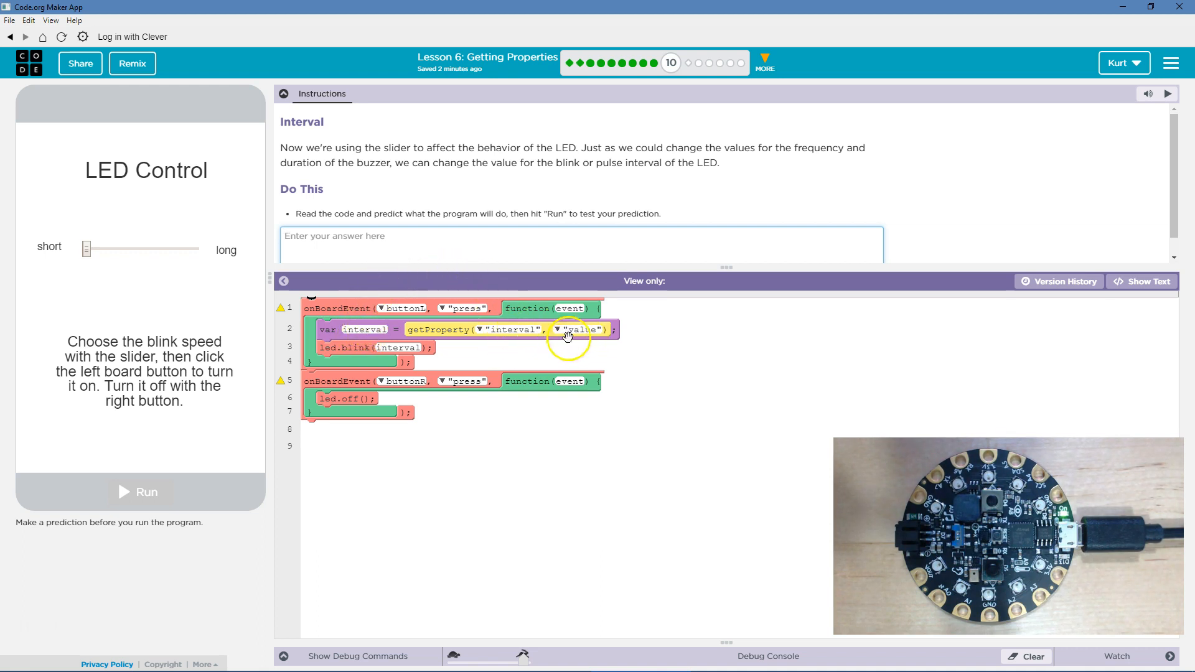
mouse_move(49, 247)
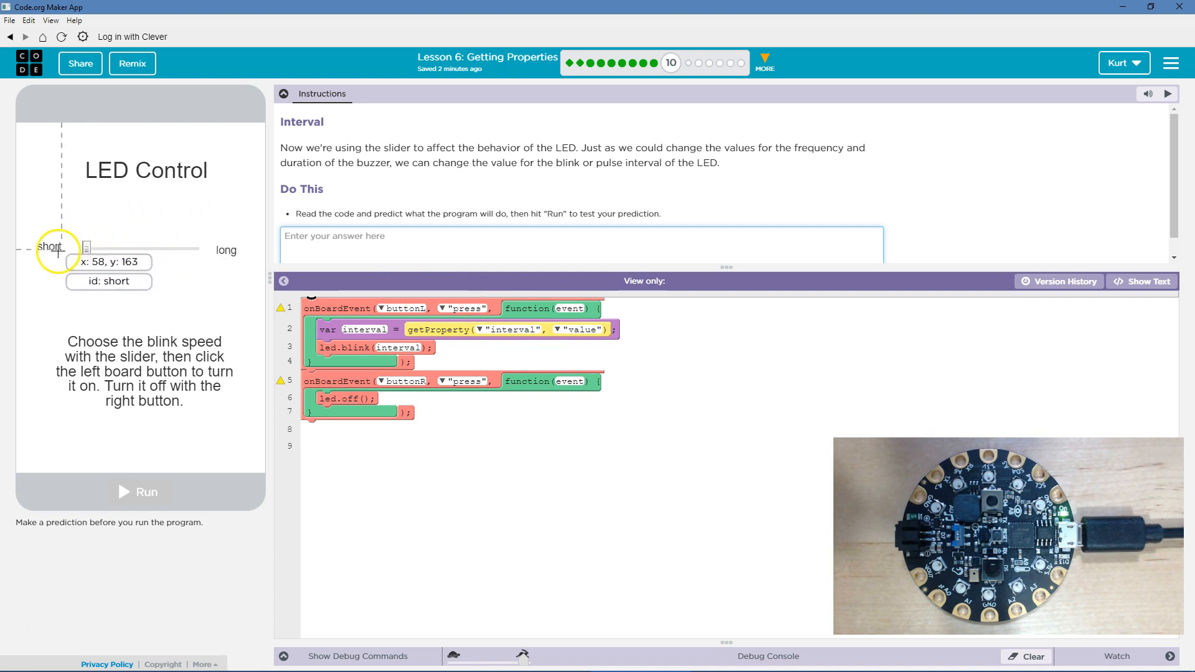
left_click_drag(57, 248, 86, 248)
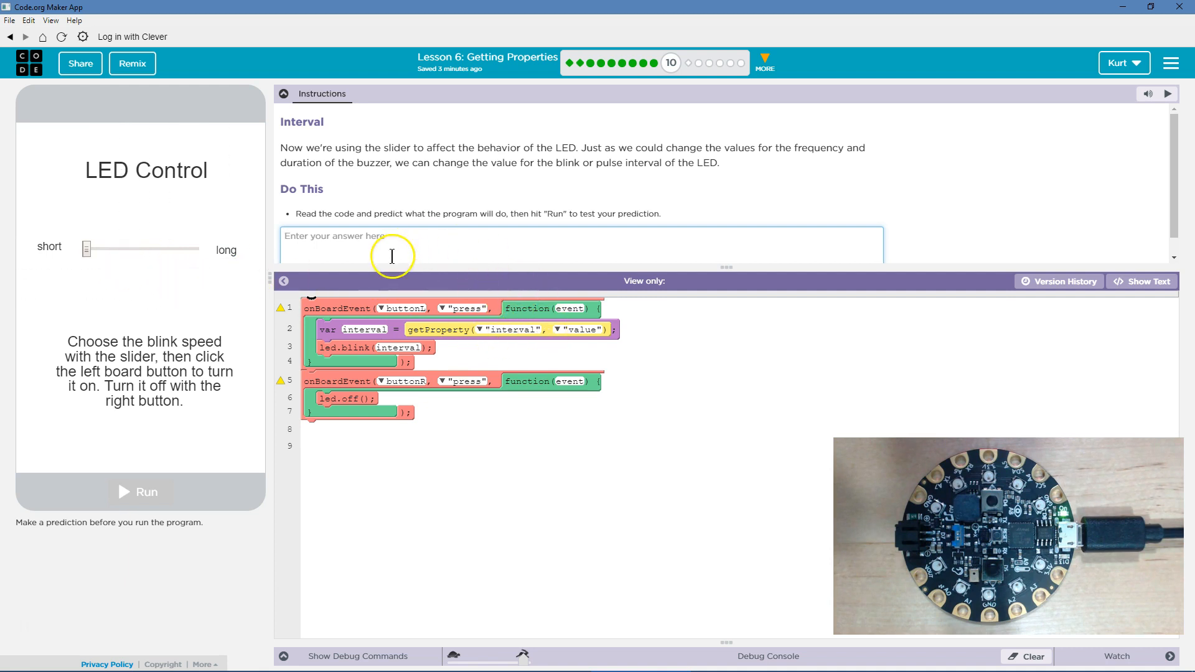
mouse_move(346, 335)
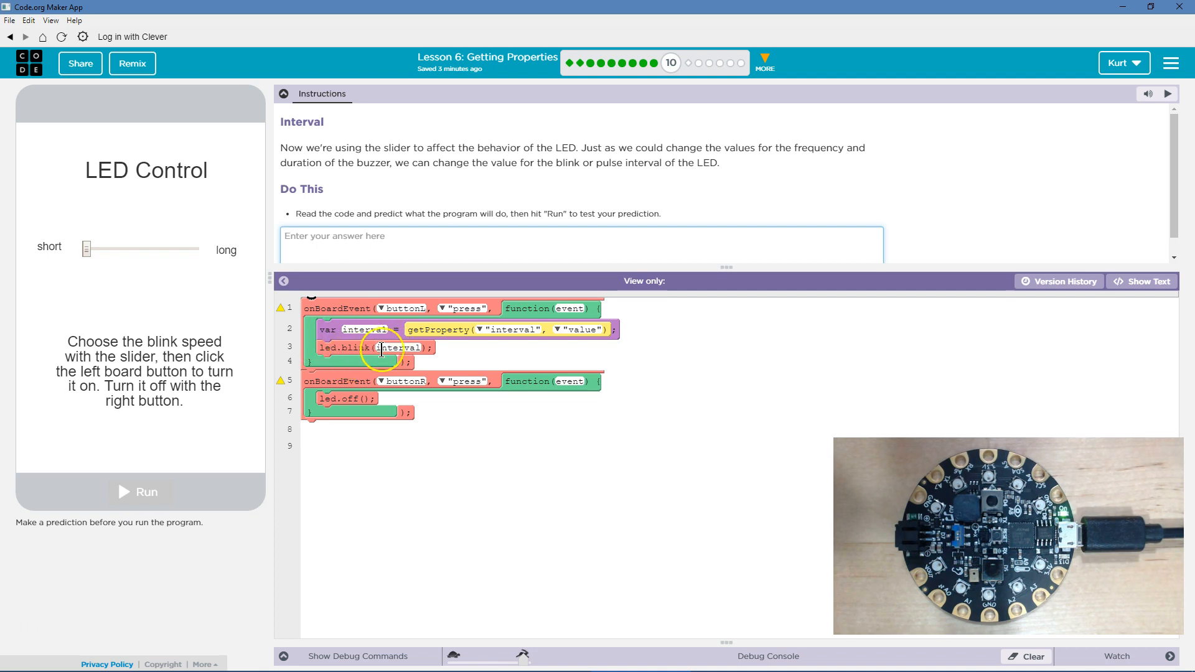
mouse_move(400, 347)
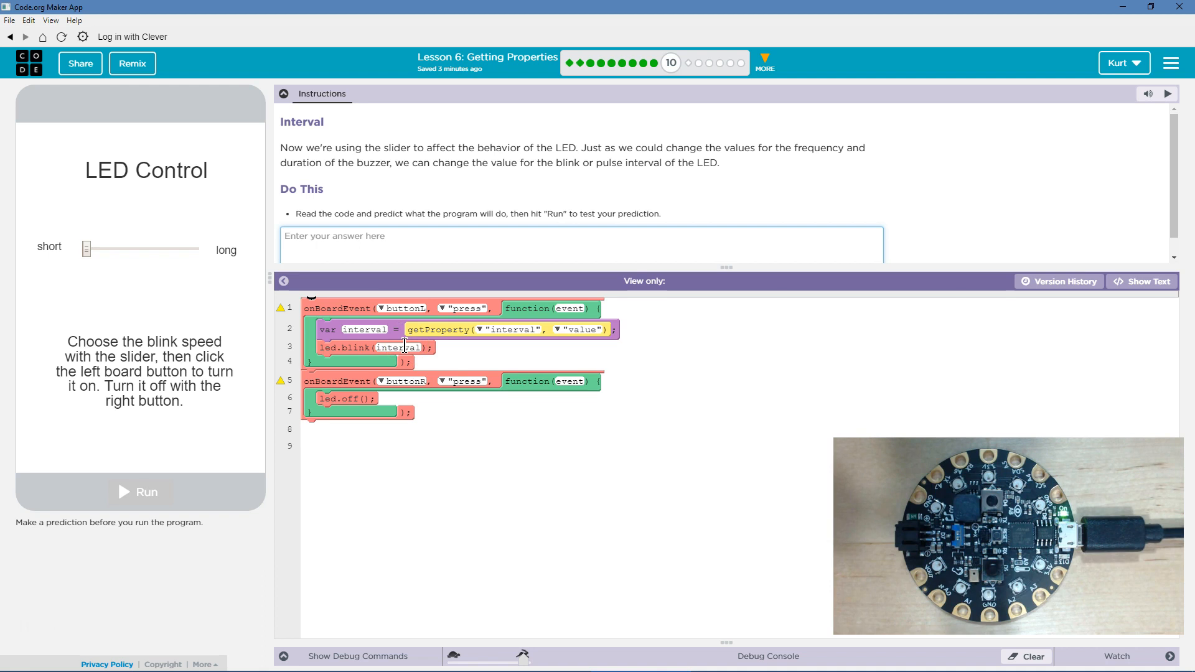
mouse_move(363, 396)
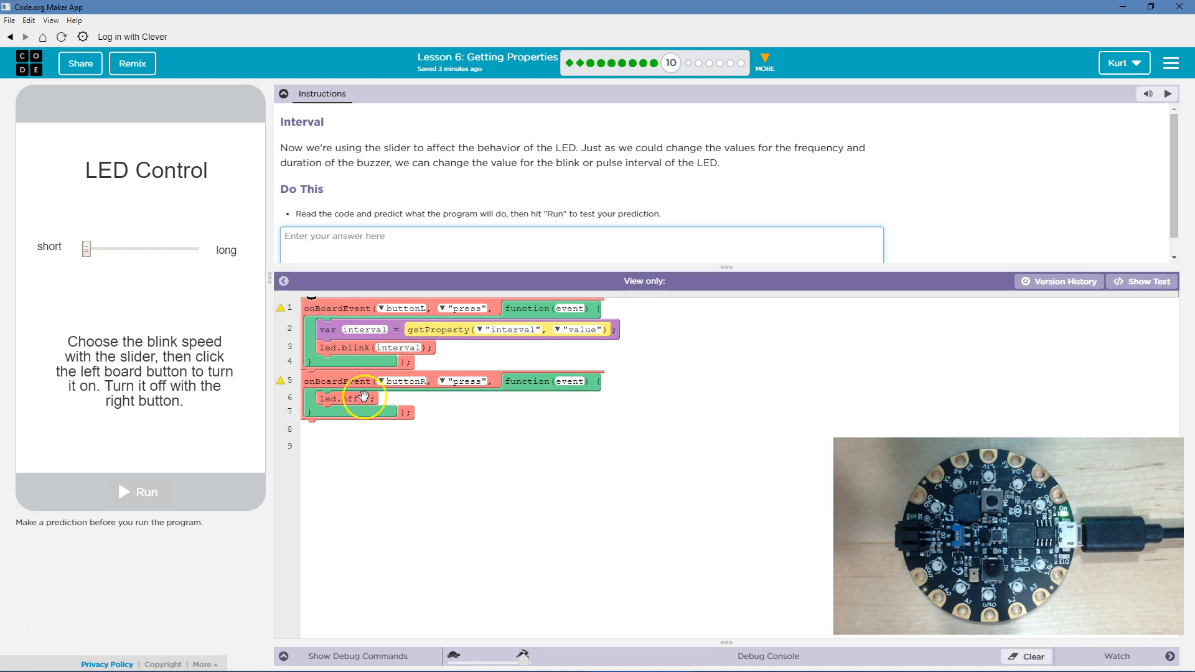
left_click(405, 239)
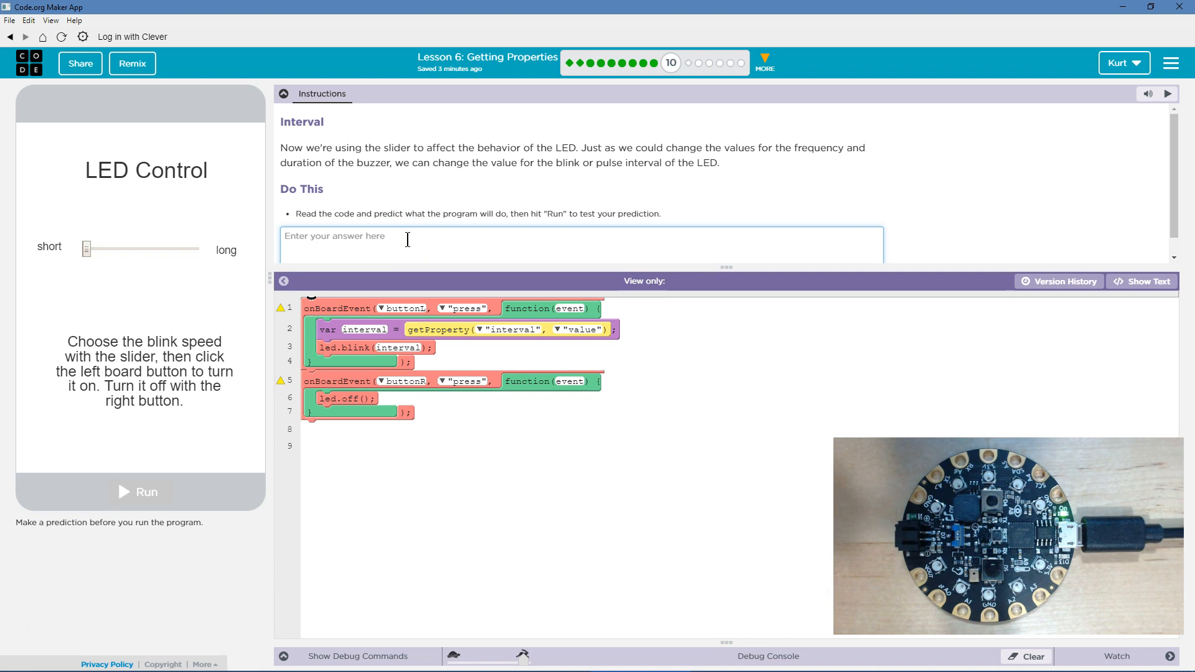
type("In the code be")
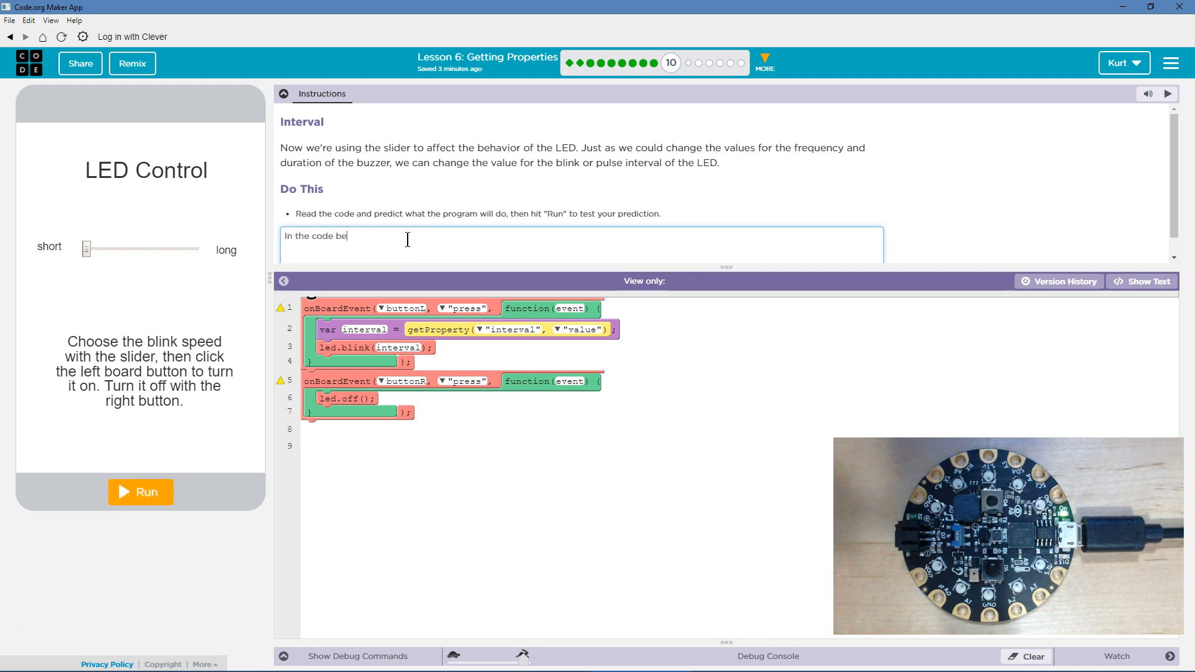
type("low, once the user presses the left button a variable is created")
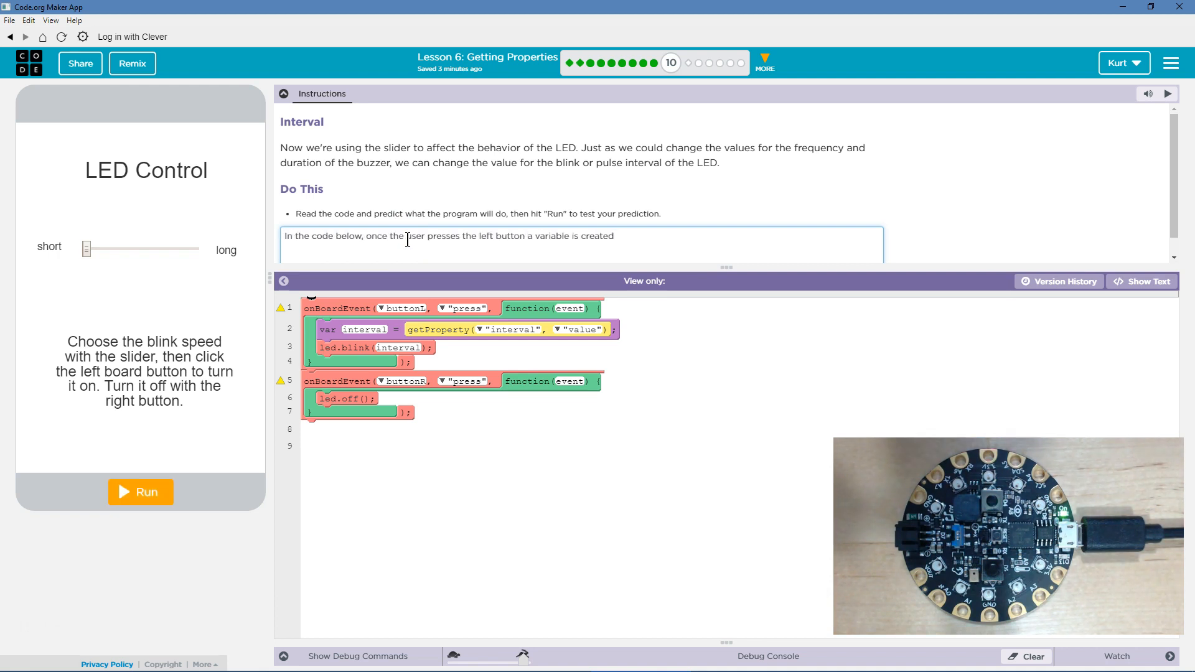
type("named interval is created. Interval is set equal to the value the slide is")
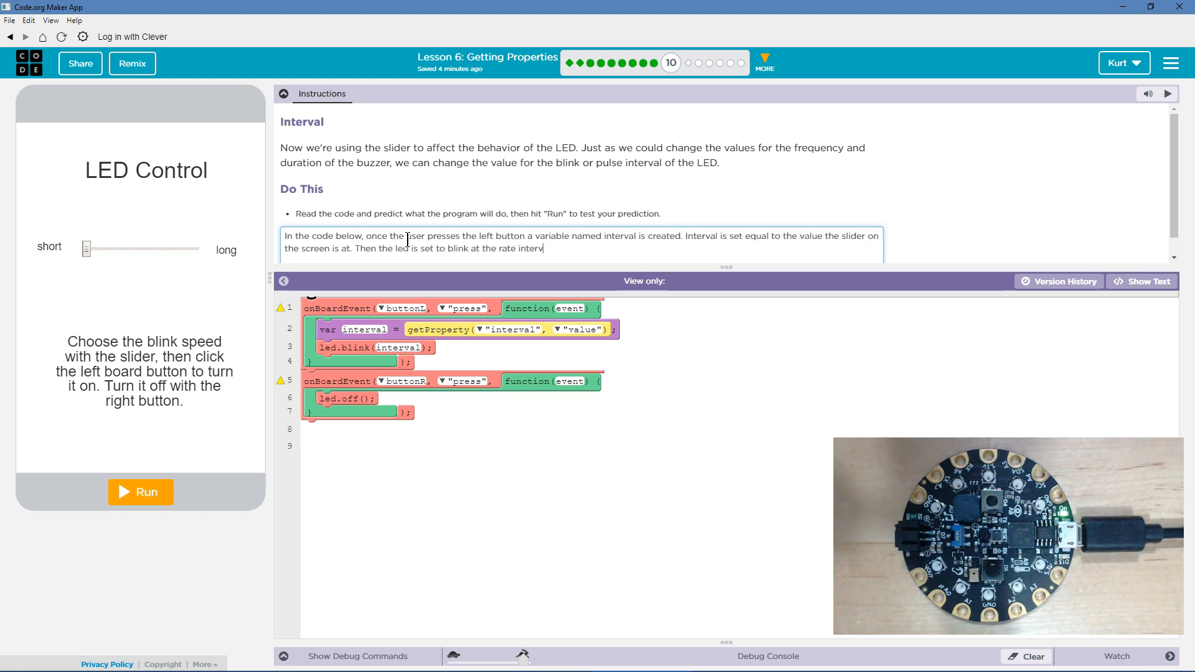
type("interval is equal to.")
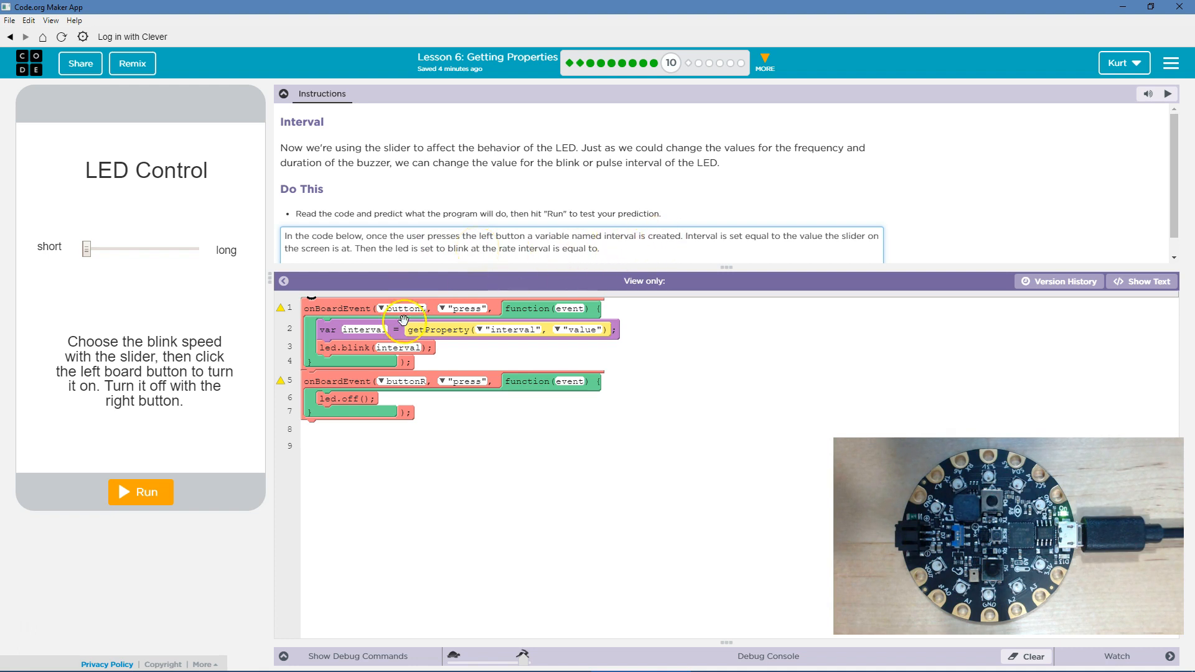
mouse_move(774, 236)
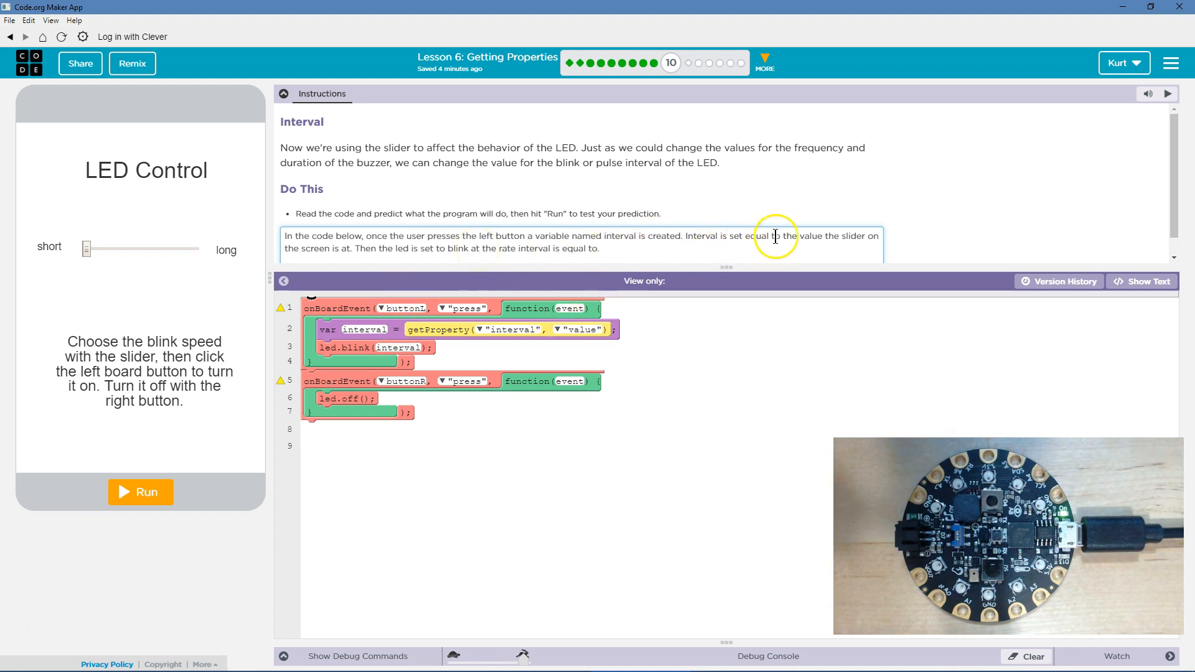
mouse_move(868, 242)
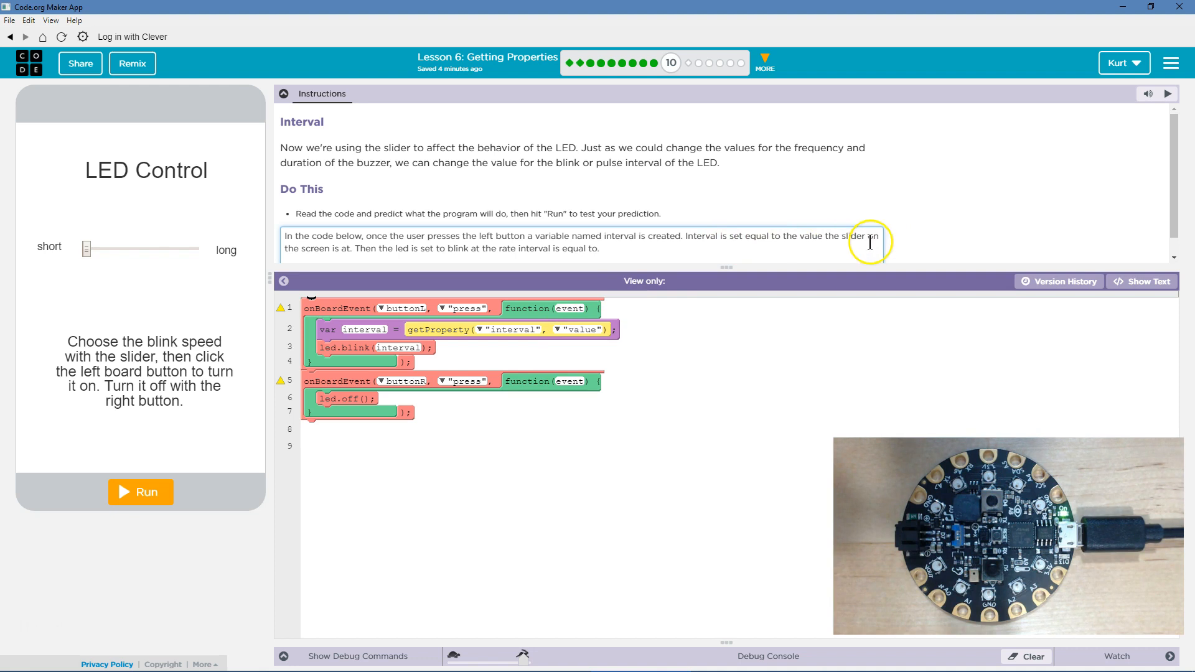
mouse_move(138, 261)
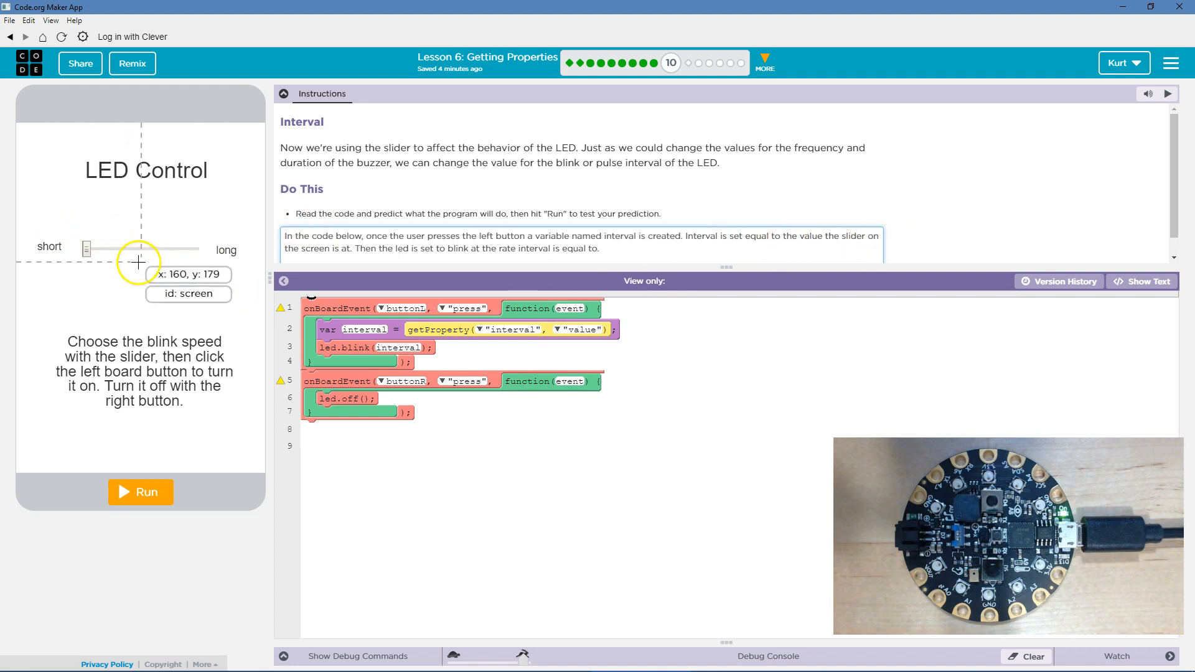
mouse_move(145, 240)
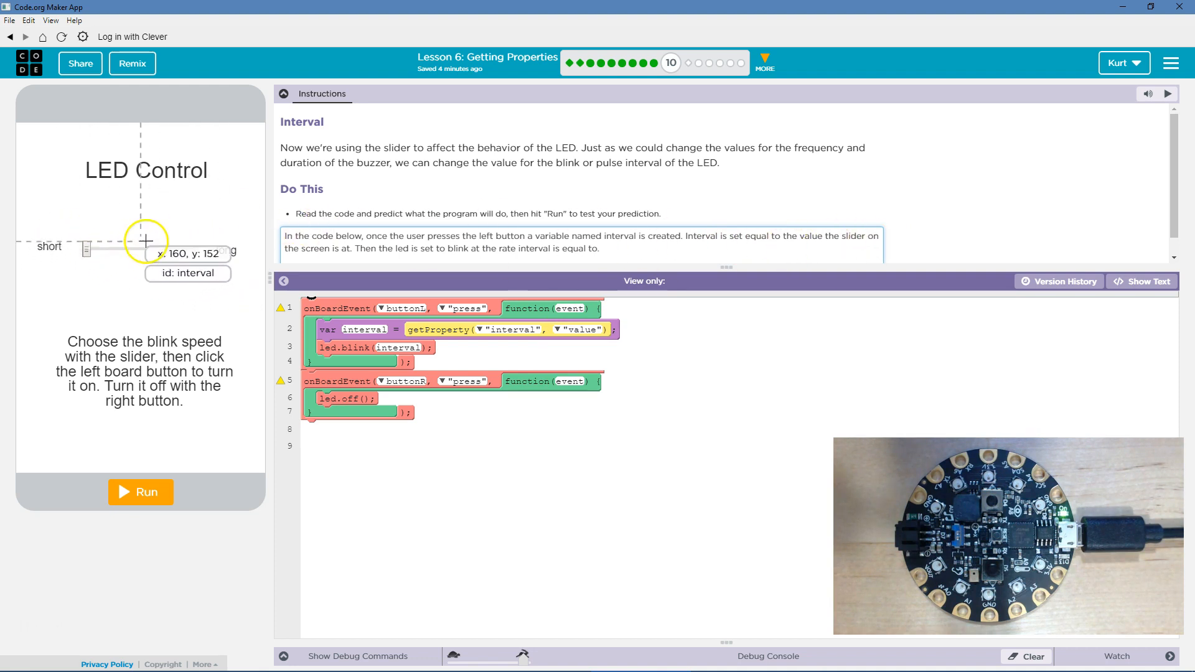
mouse_move(139, 243)
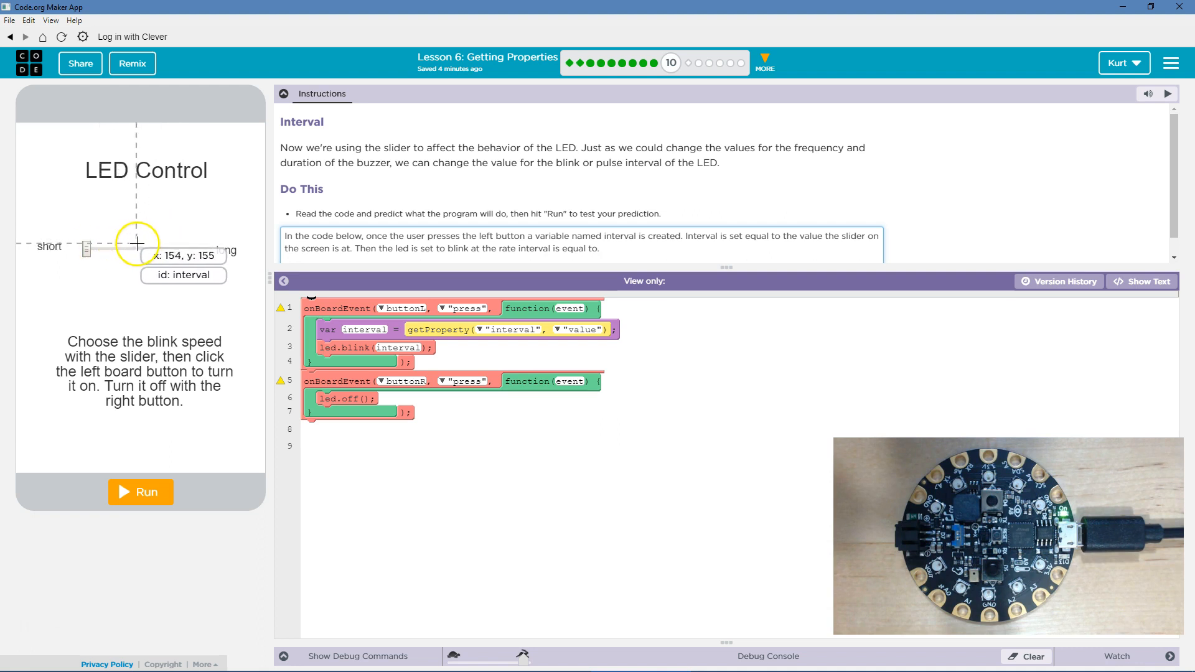
mouse_move(442, 253)
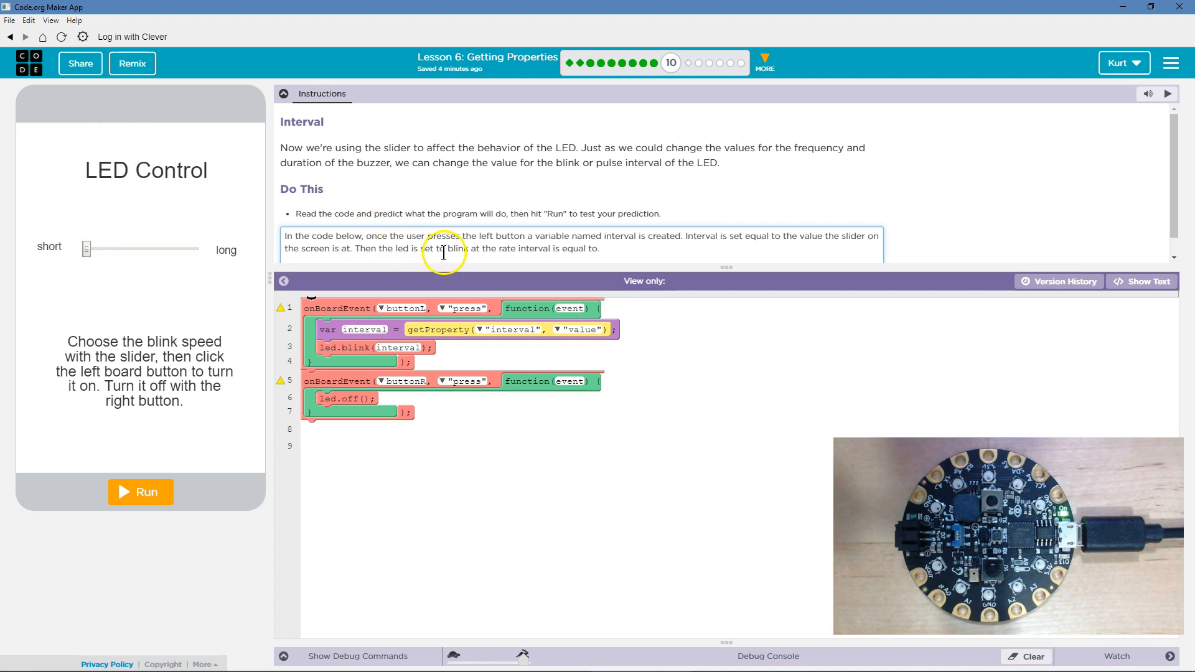
mouse_move(552, 251)
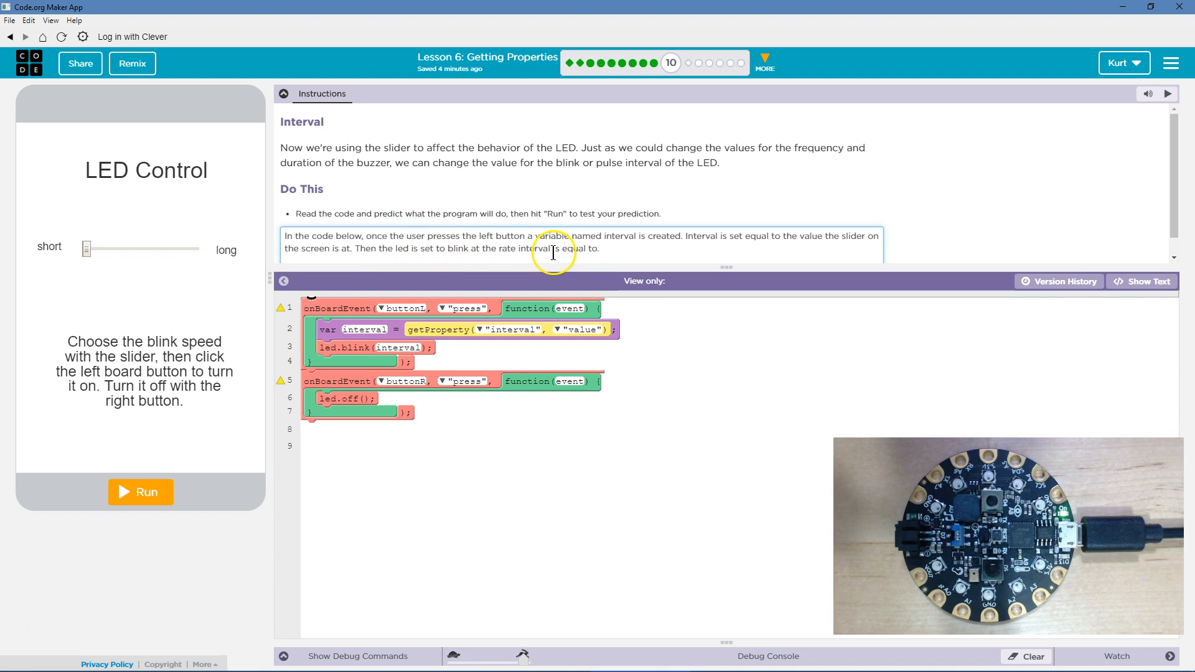
mouse_move(199, 472)
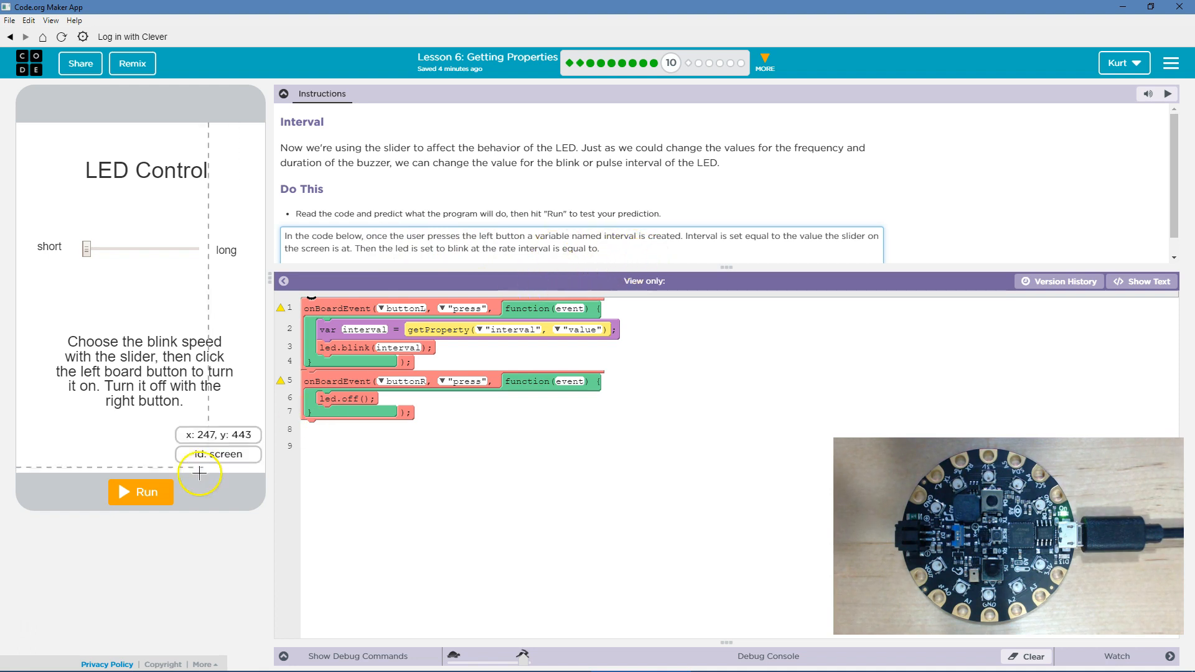
mouse_move(160, 492)
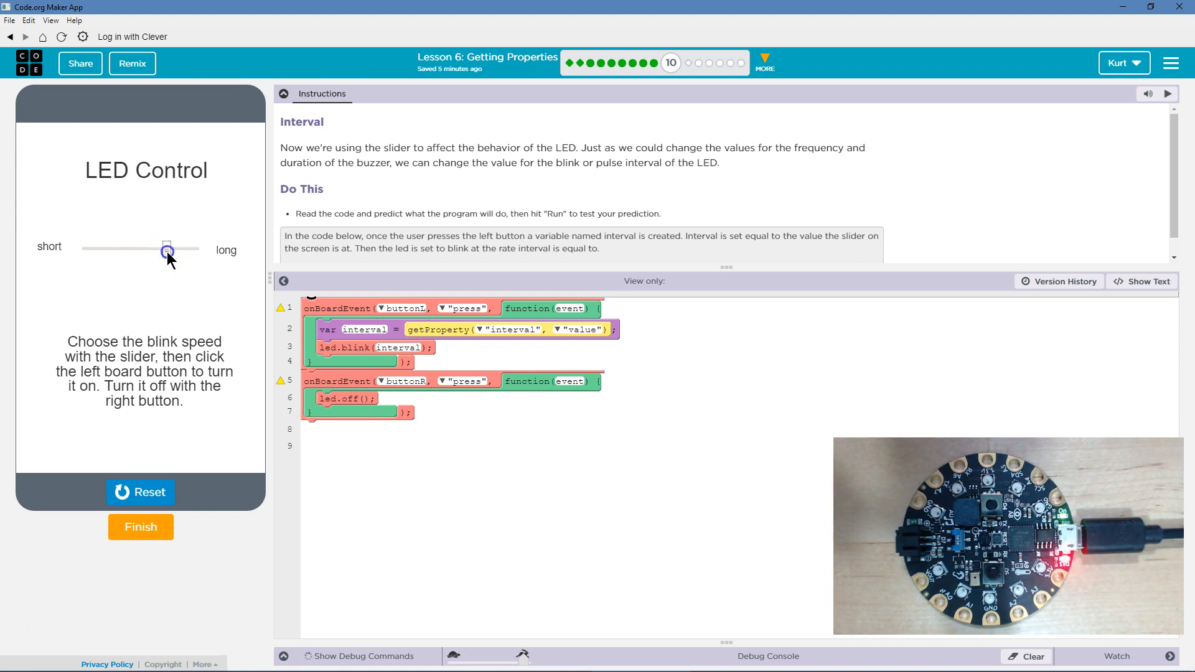
- Drag the LED blink slider down to its shortest interval setting
left_click_drag(166, 250, 114, 250)
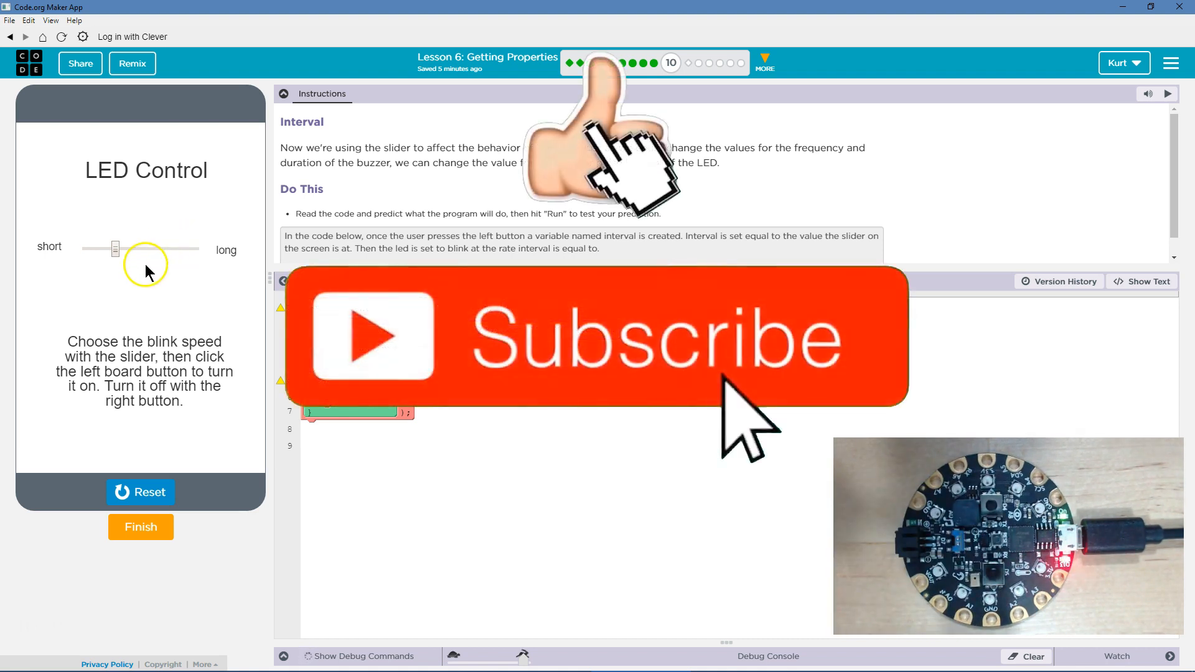
left_click_drag(115, 248, 88, 248)
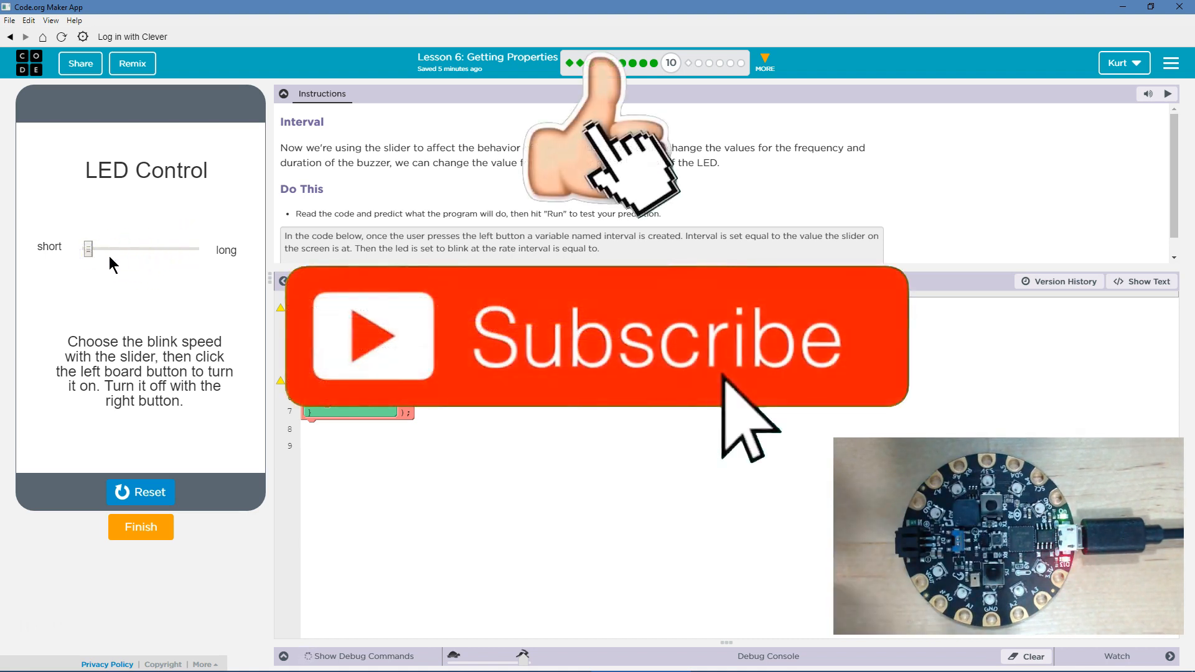